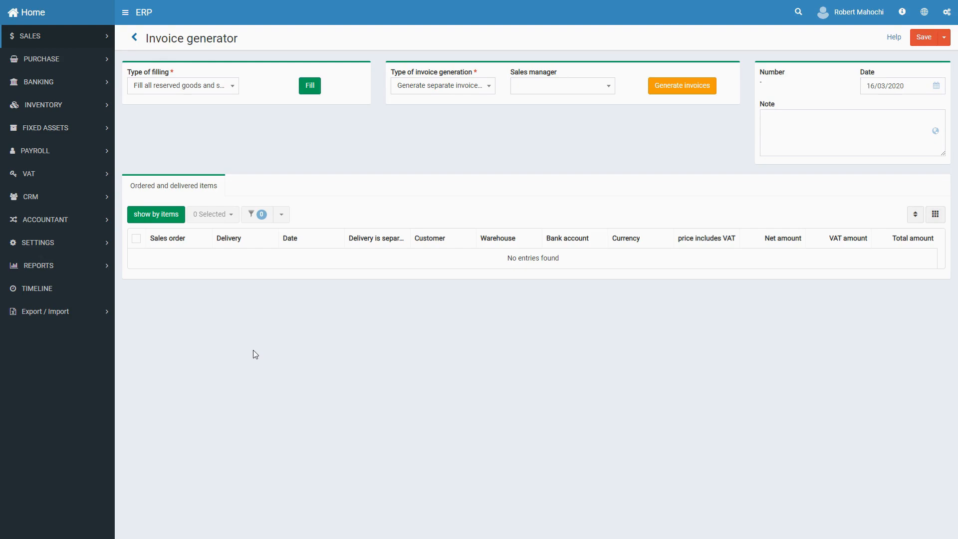
pyautogui.moveTo(259, 350)
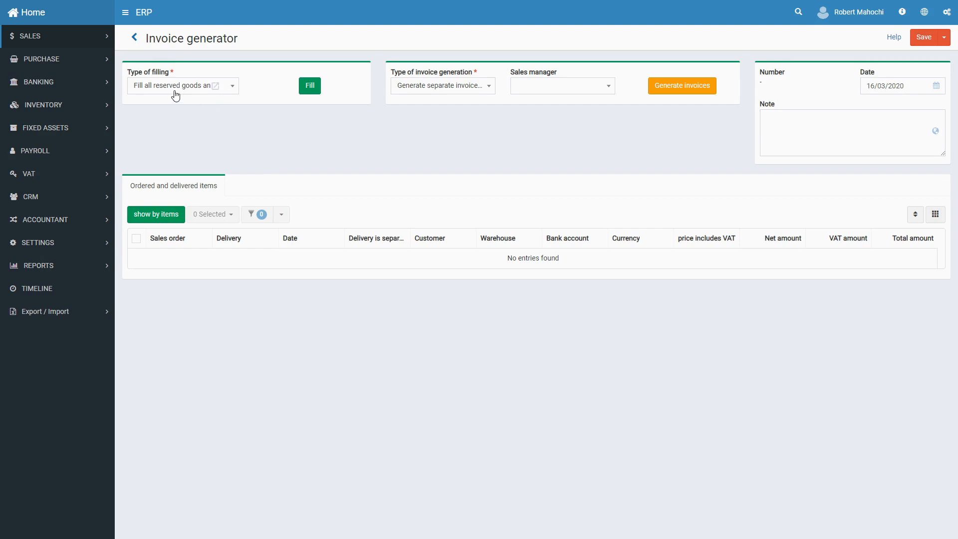
# - Set Type of filling to 'Fill only goods and services with delivery document'
pyautogui.click(182, 86)
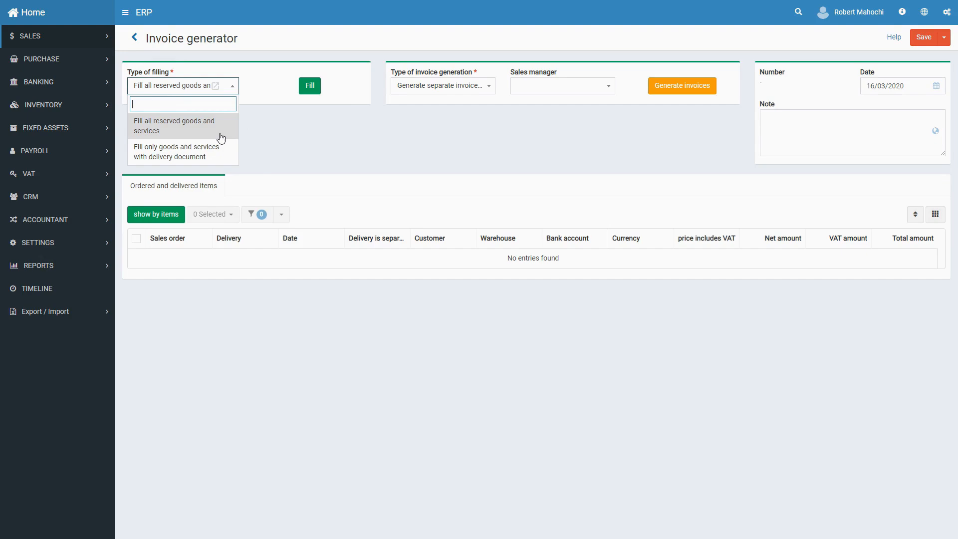
pyautogui.click(176, 152)
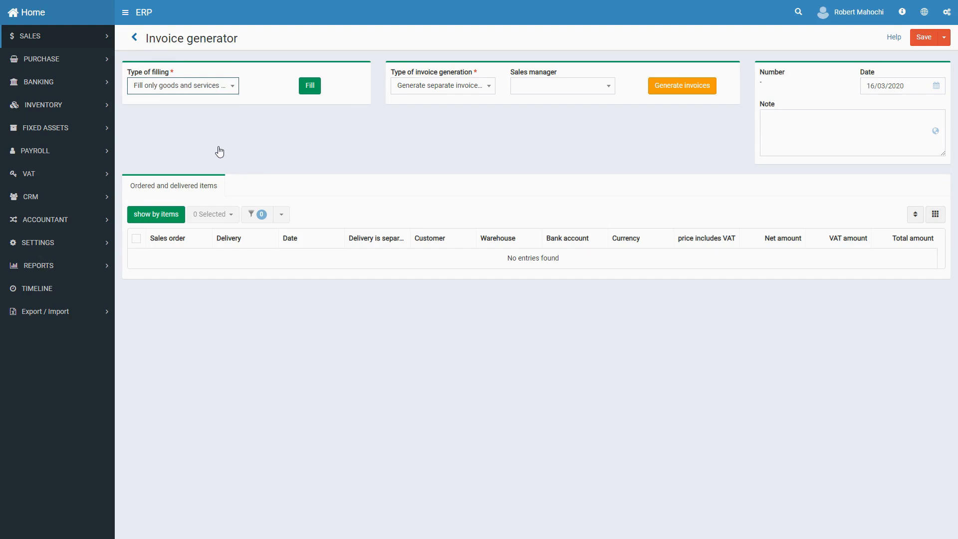
# - Set invoice generation to 'Generate grouped invoices' with a sales manager assigned
pyautogui.click(443, 86)
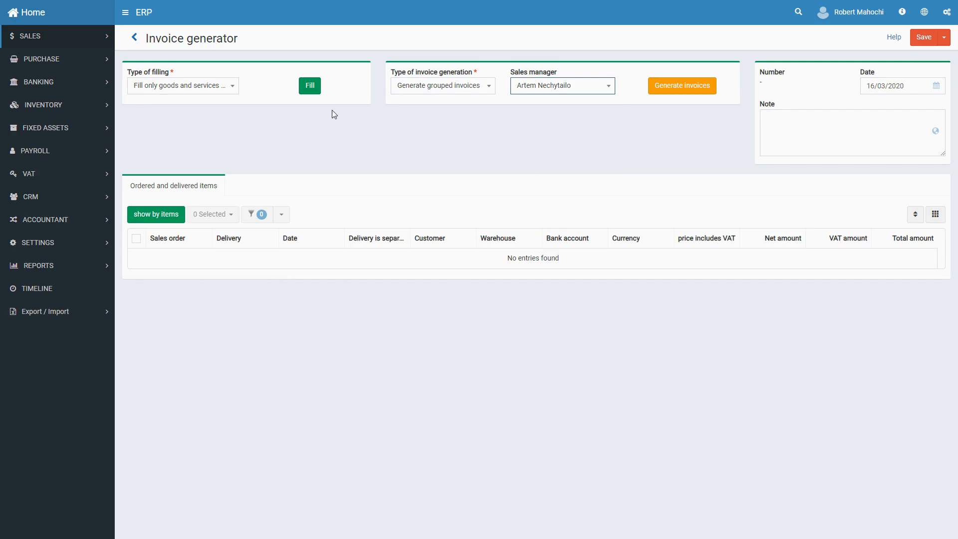
# - Fill delivered items, loading DLV-000063 (6,050.00 CZK), and assign its bank account
pyautogui.click(310, 86)
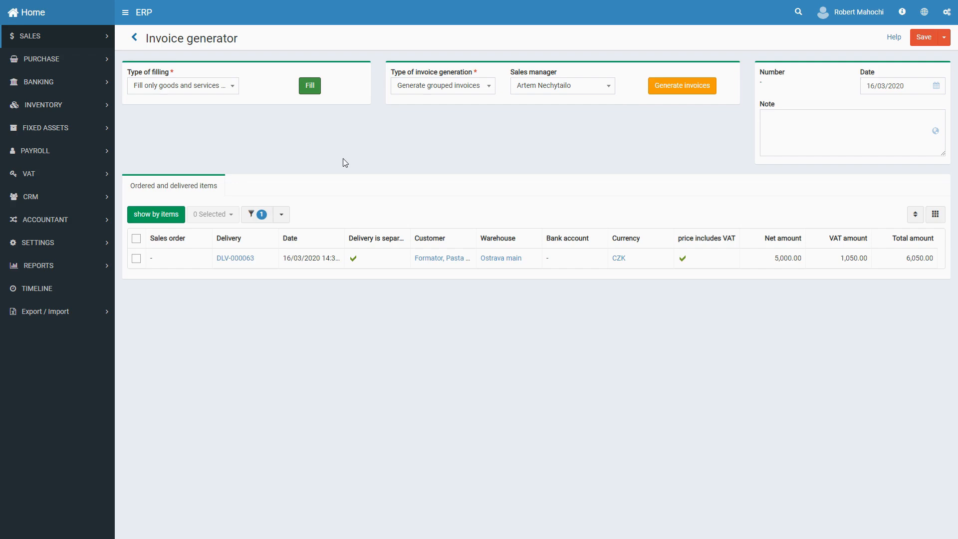
pyautogui.moveTo(188, 196)
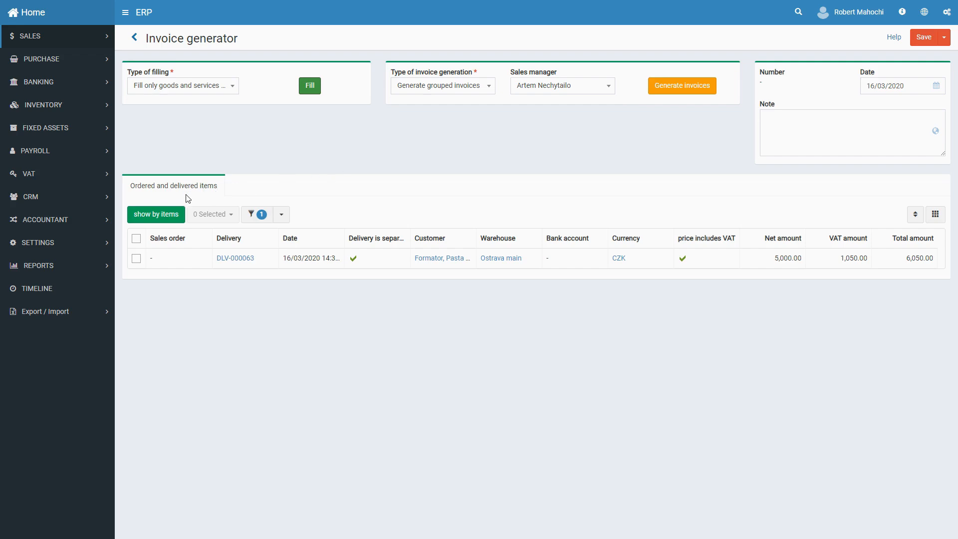
pyautogui.click(156, 213)
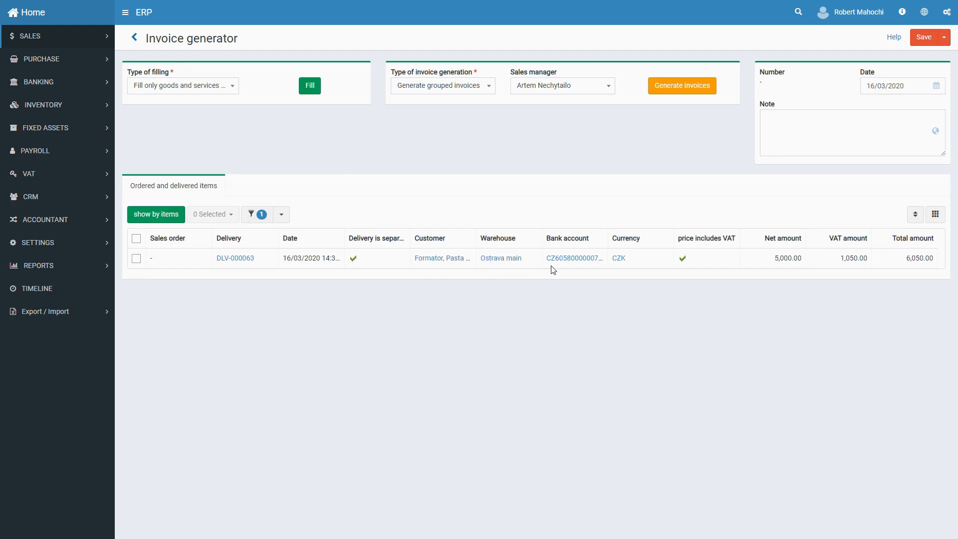
pyautogui.moveTo(821, 80)
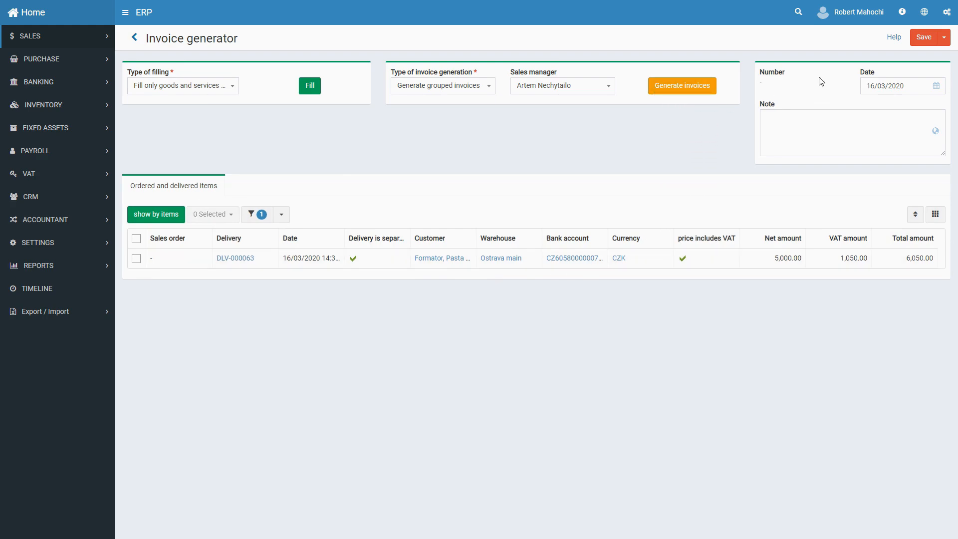
# - Save invoice generator IG-000076 and generate its grouped invoices
pyautogui.click(924, 37)
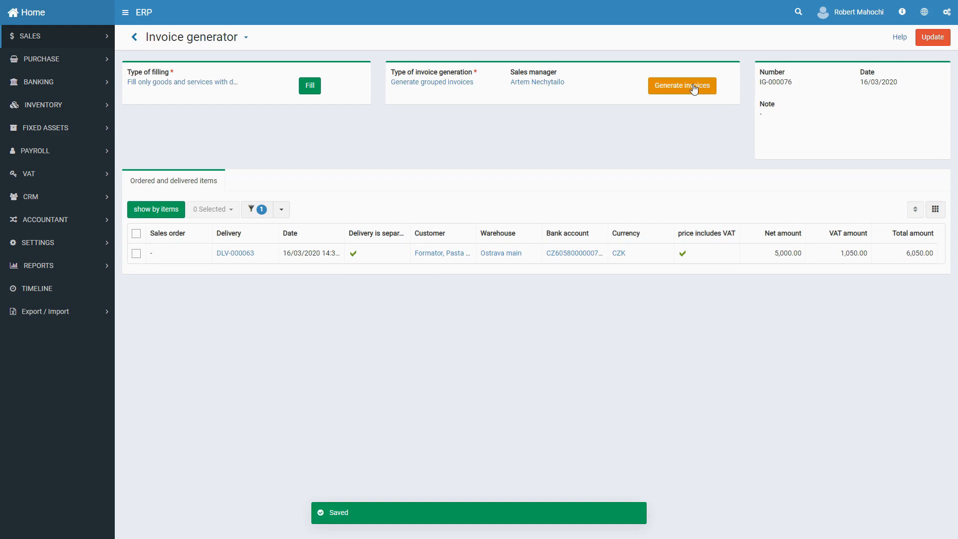
pyautogui.click(683, 86)
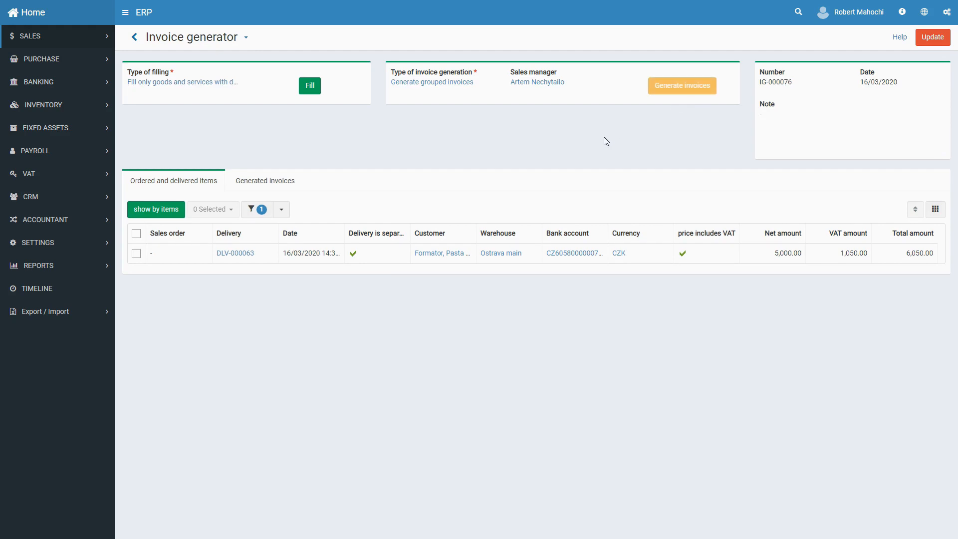
pyautogui.moveTo(709, 180)
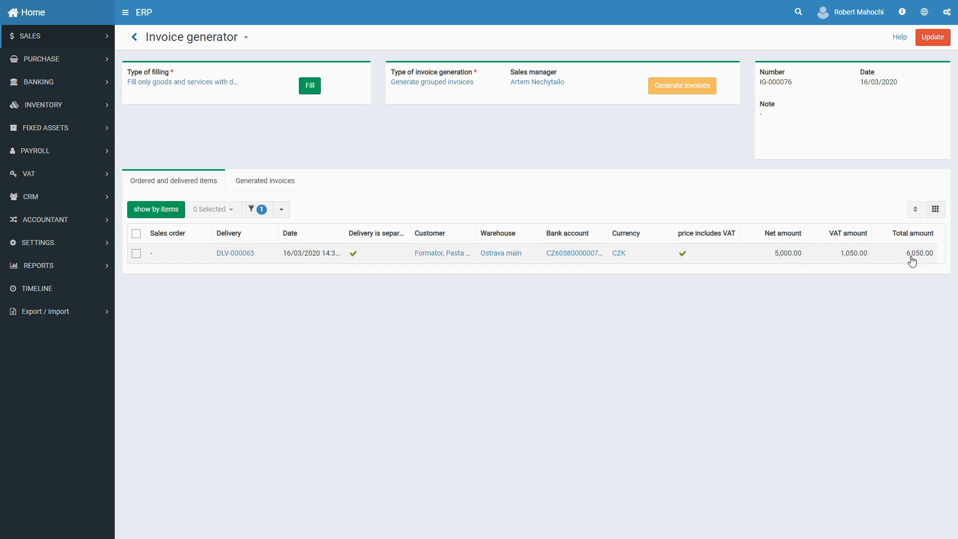
pyautogui.moveTo(512, 255)
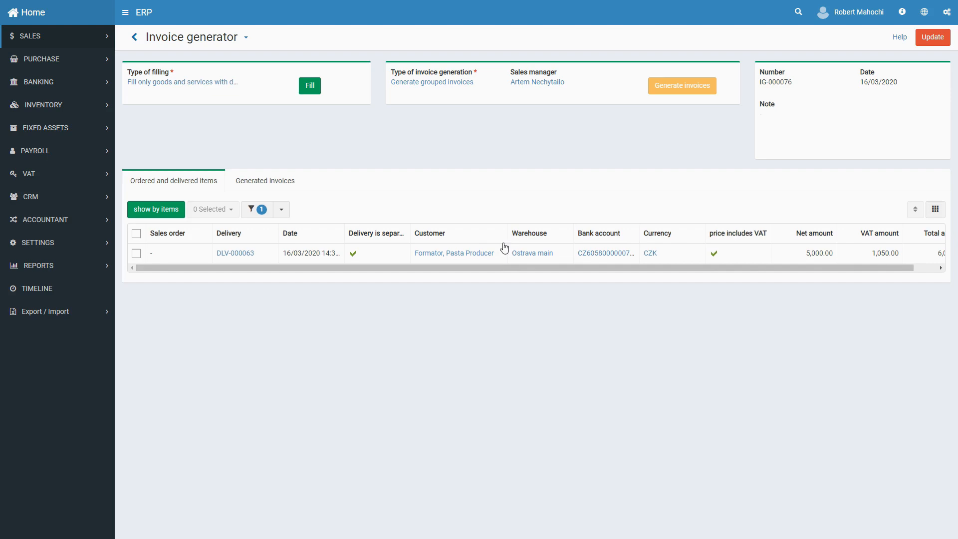
pyautogui.moveTo(78, 96)
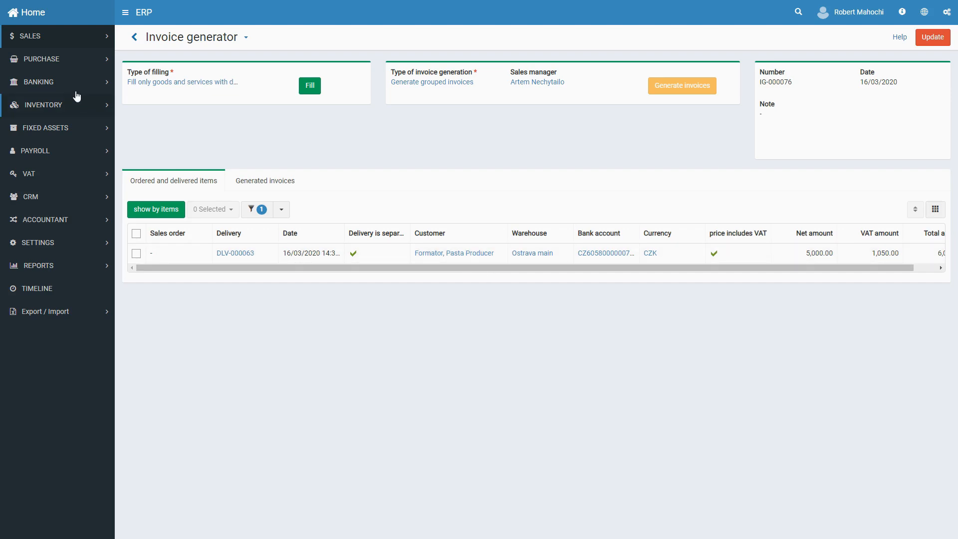
# - Go to the Sales invoices listing, where INV-000780 appears at the top
pyautogui.click(30, 36)
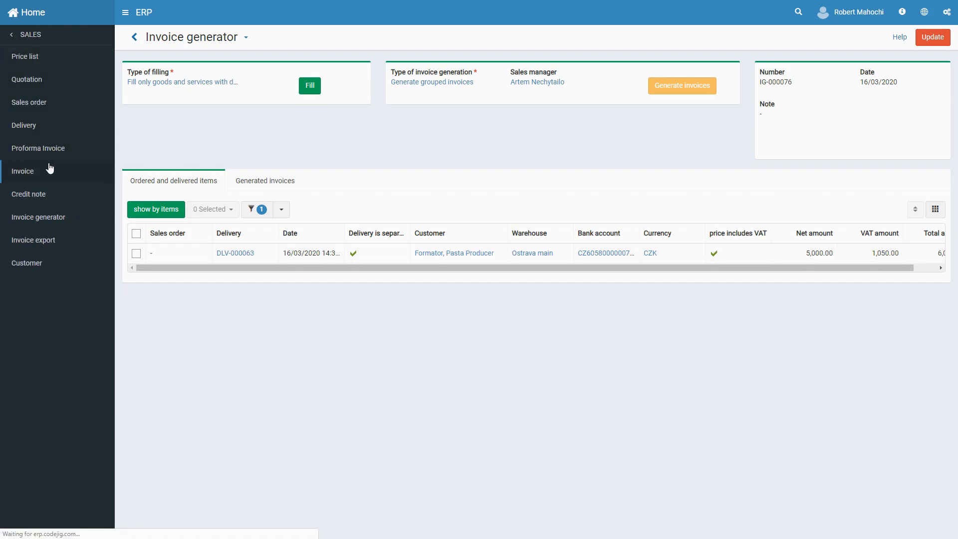
pyautogui.click(22, 171)
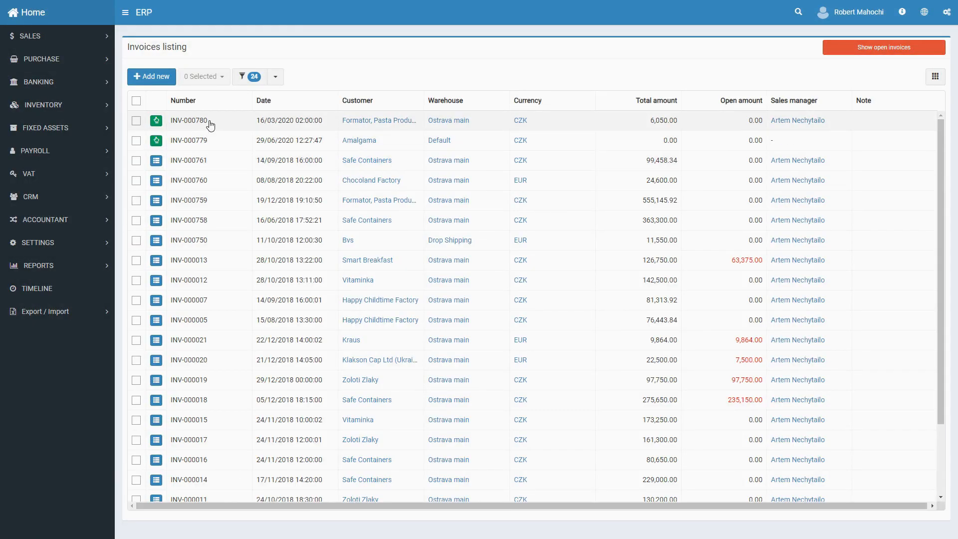
# - Open invoice INV-000780 for Formator, Pasta Producer and post it
pyautogui.click(189, 120)
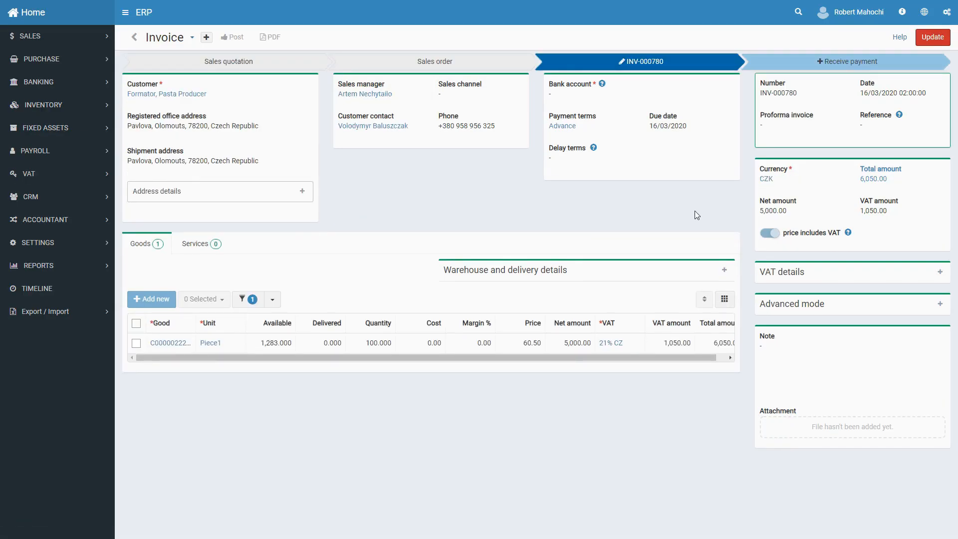
pyautogui.moveTo(333, 117)
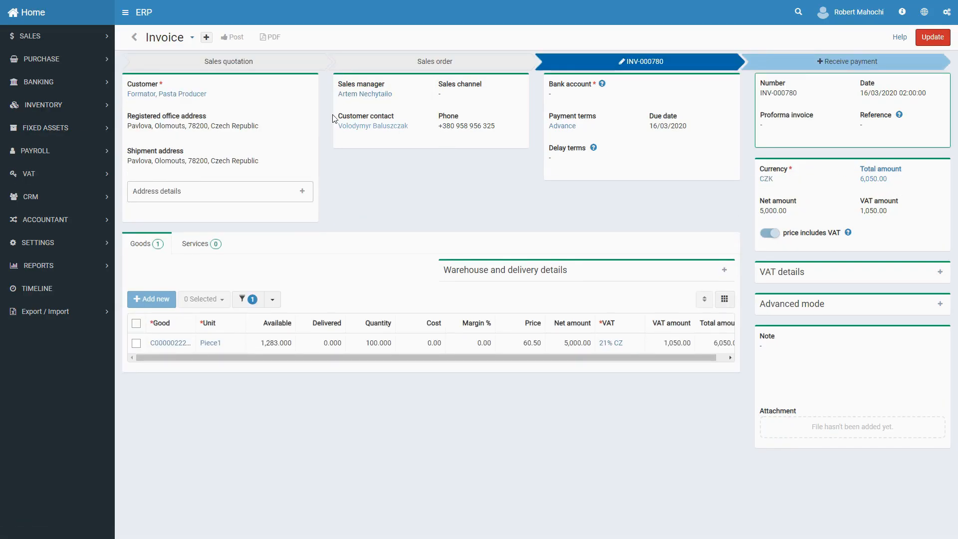
pyautogui.moveTo(255, 66)
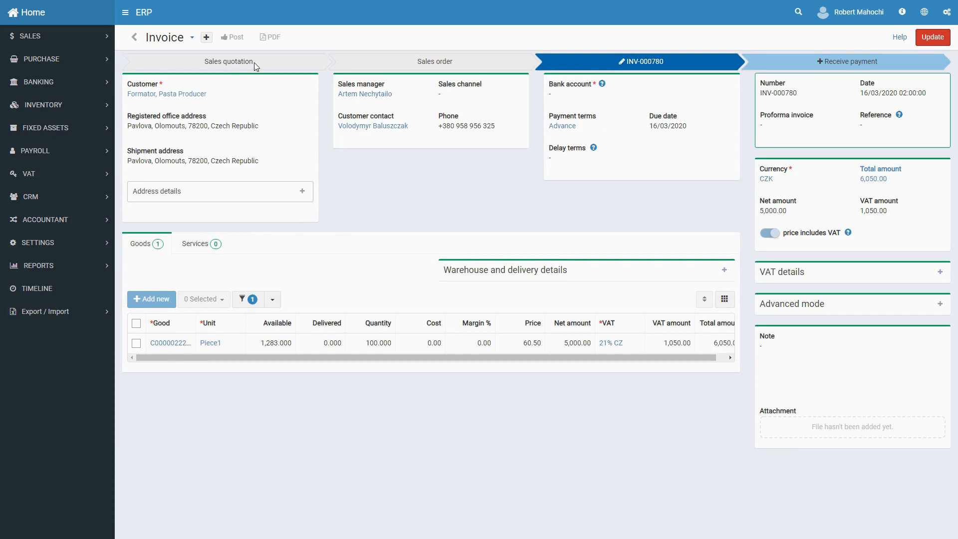
pyautogui.click(231, 37)
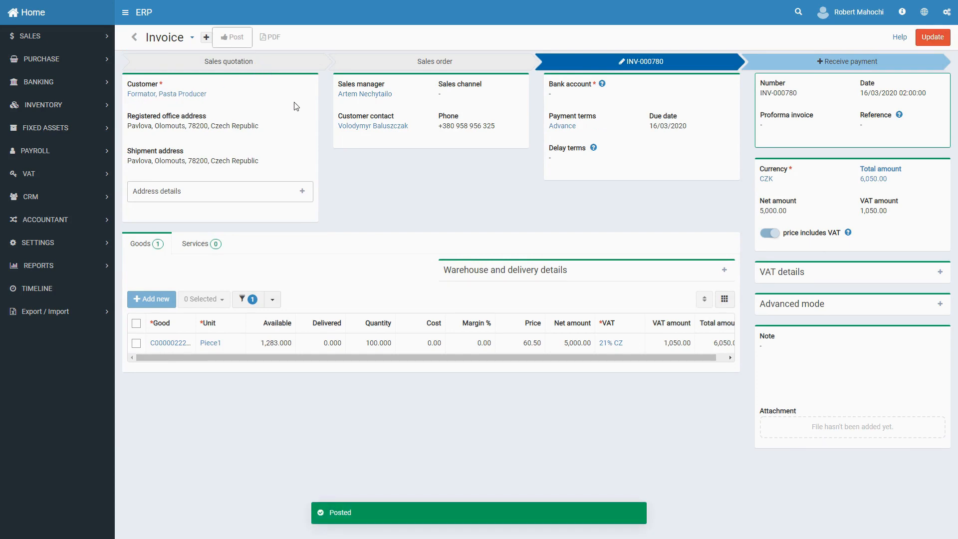
pyautogui.click(232, 37)
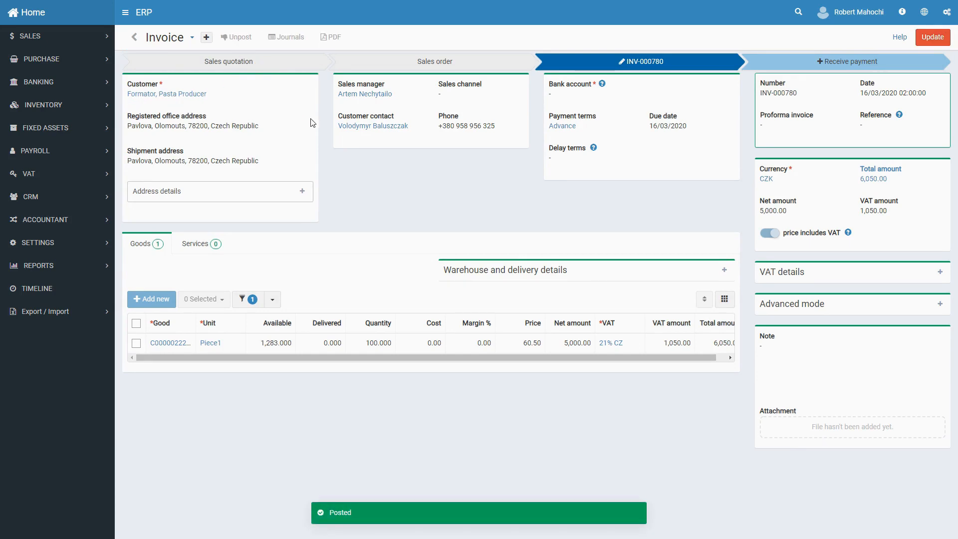